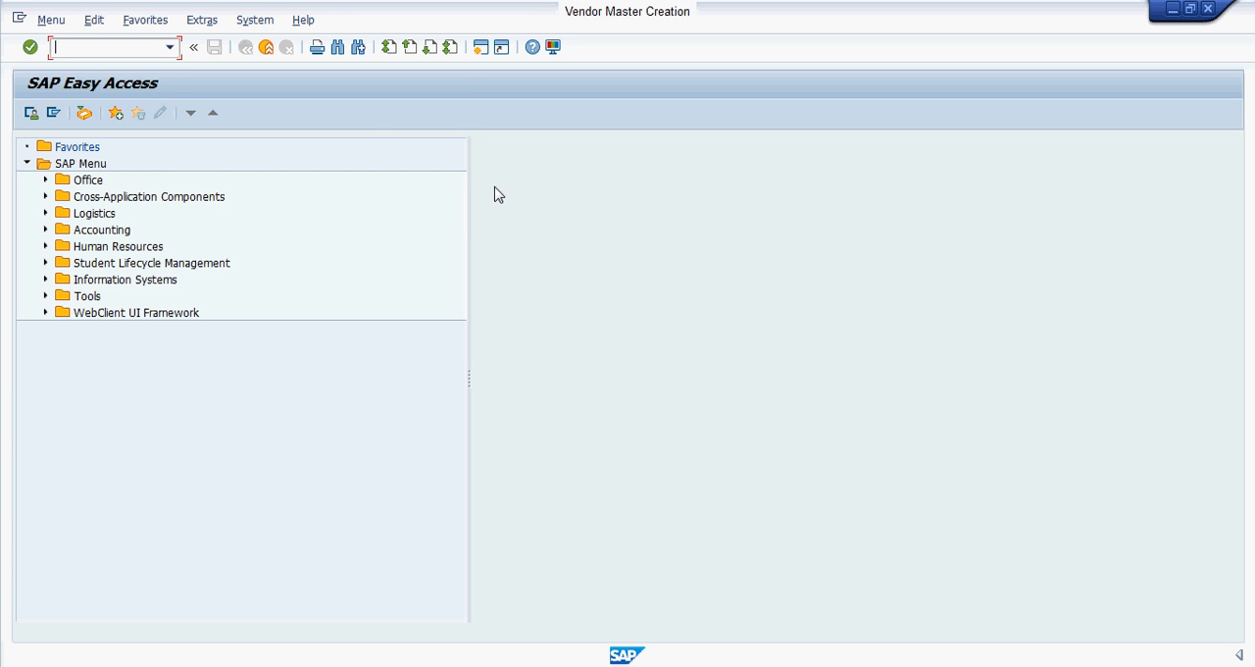
Launch transaction FK01 to reach the Create Vendor initial screen.
text(fi)
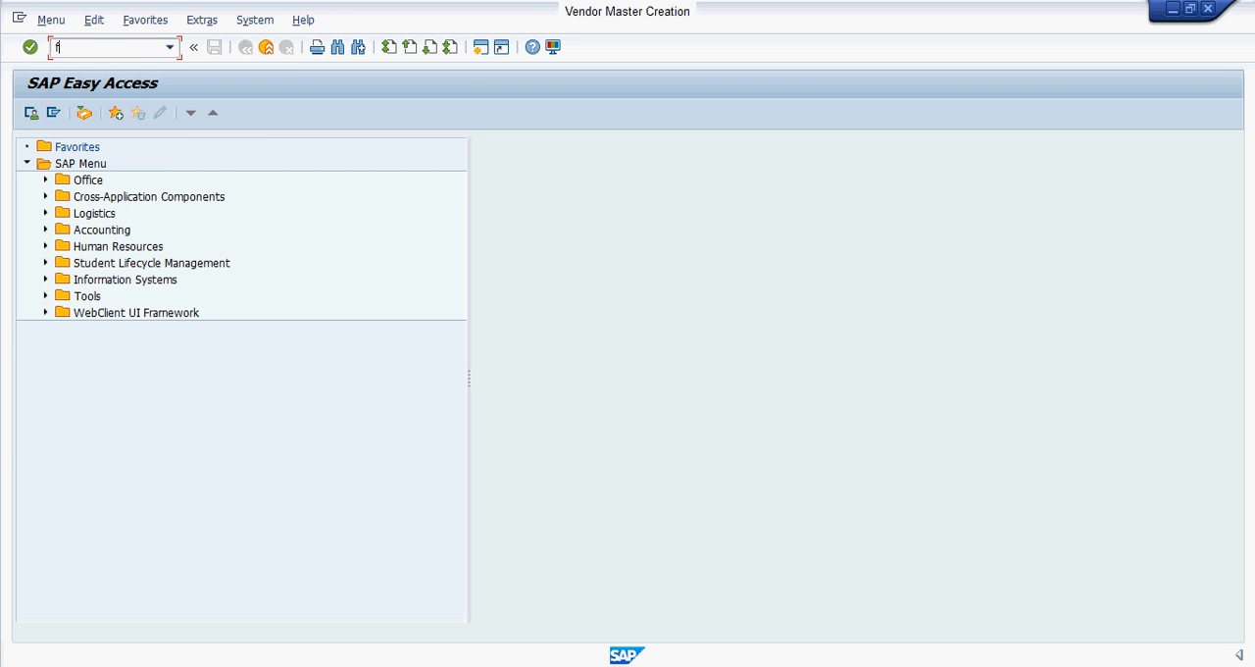
text(k01)
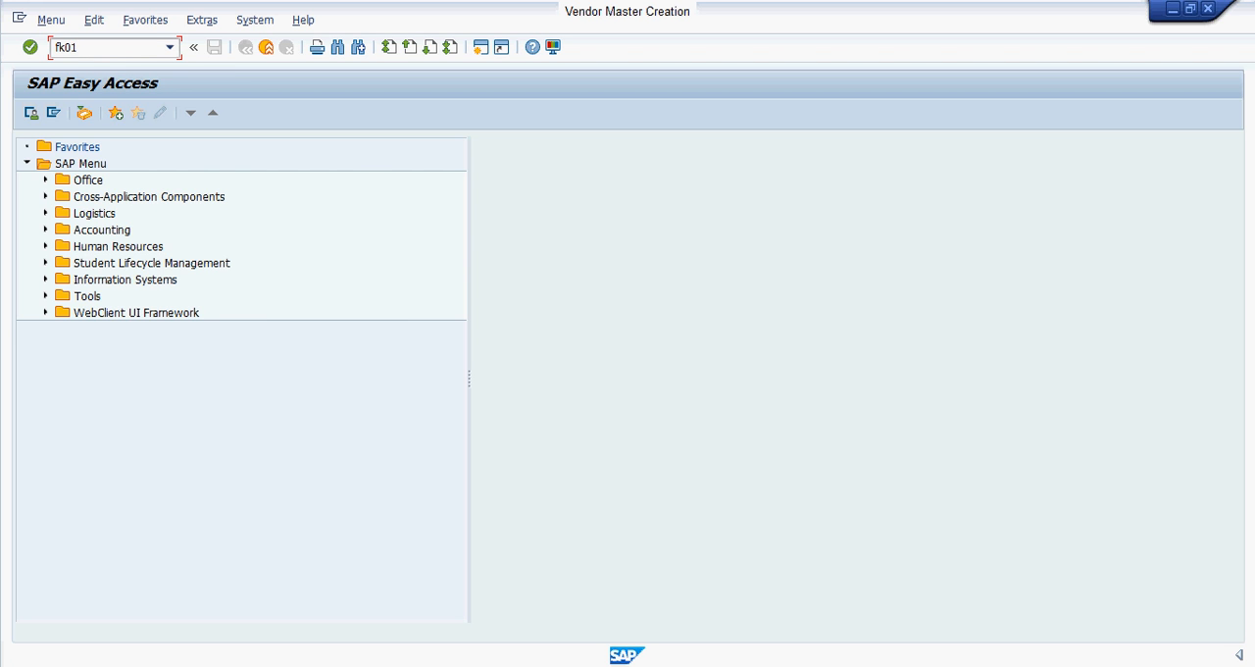
key(Enter)
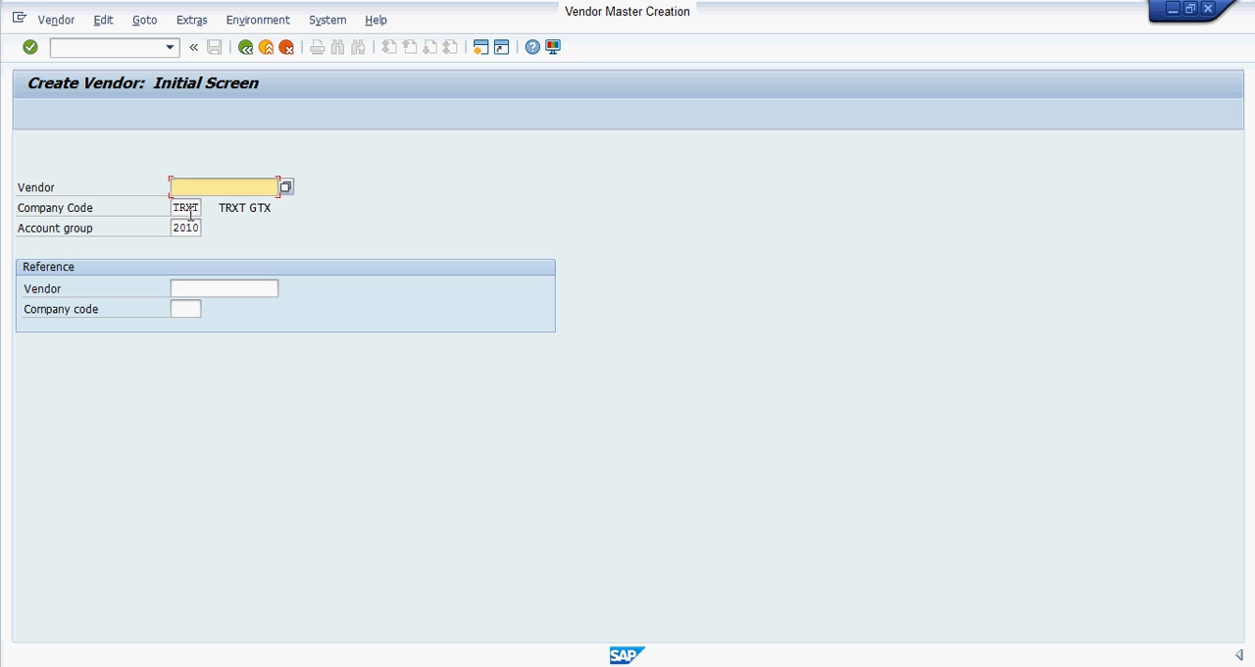
Keep company code TRXT and account group 2010 and proceed to the Address screen.
click(184, 208)
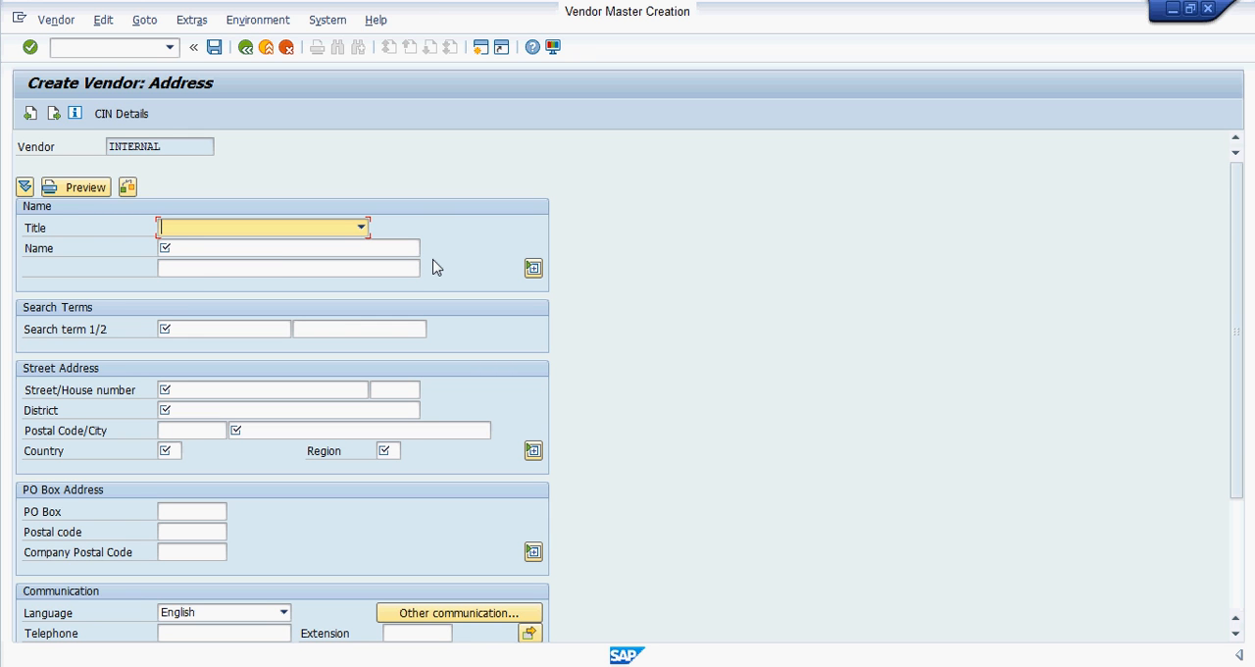
mouse_move(359, 348)
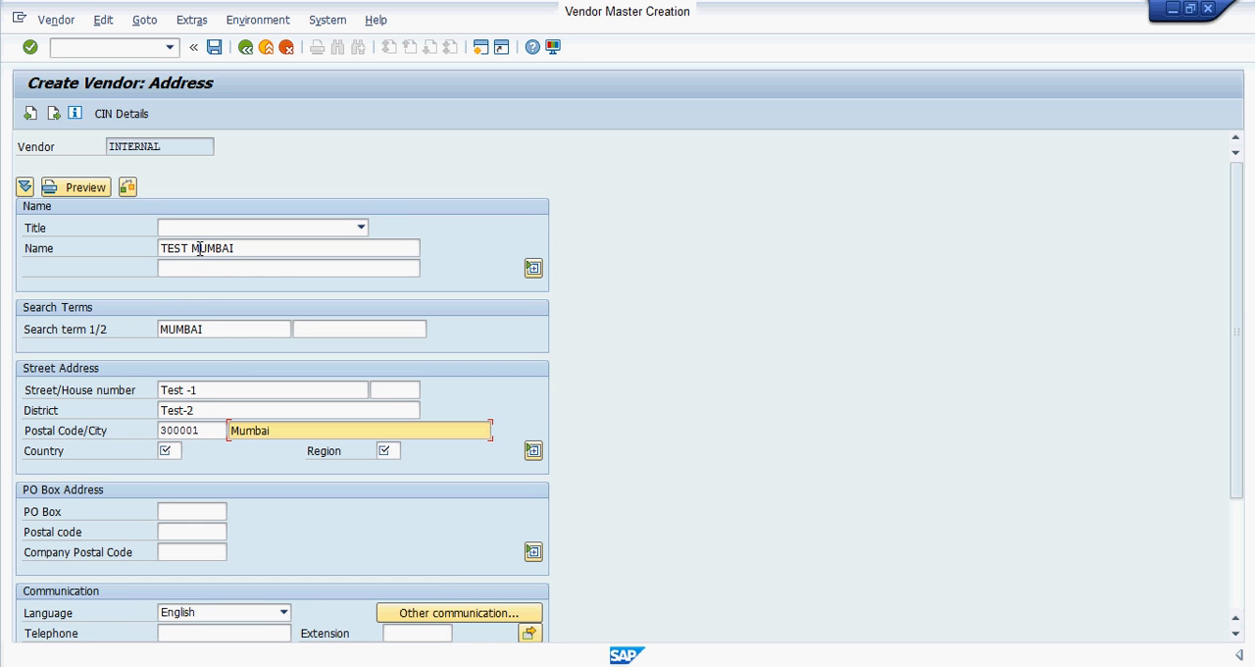
mouse_move(176, 451)
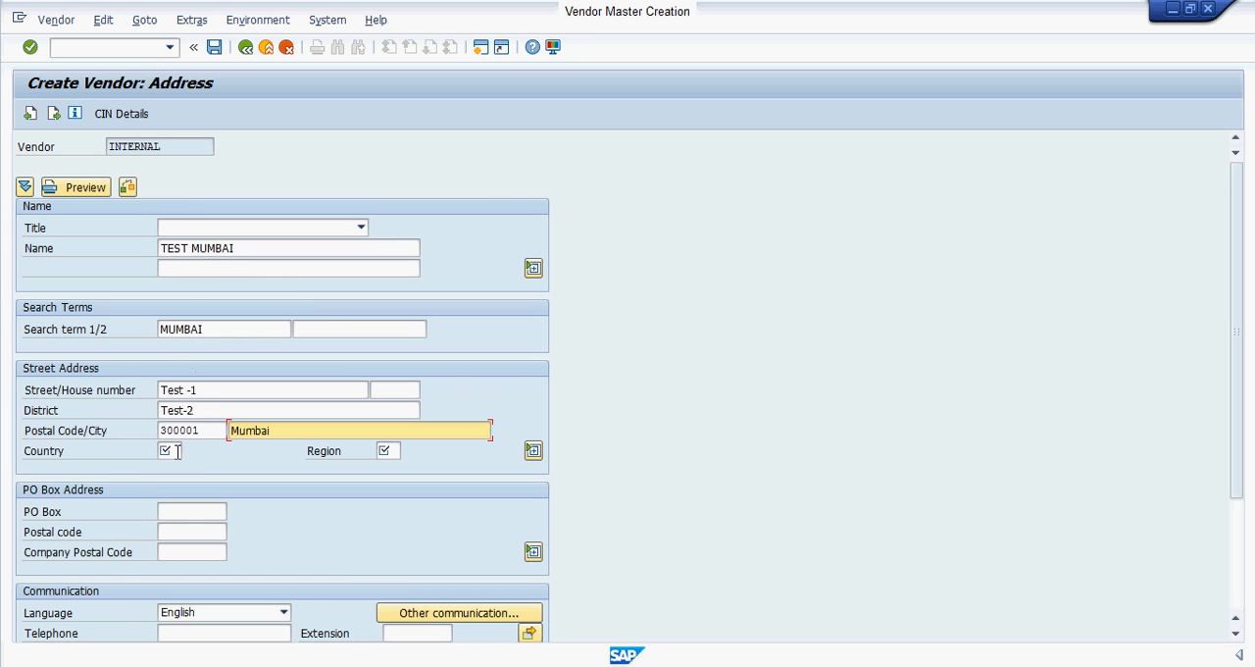
Set the vendor's country to IN and region to 13 Maharashtra.
click(164, 451)
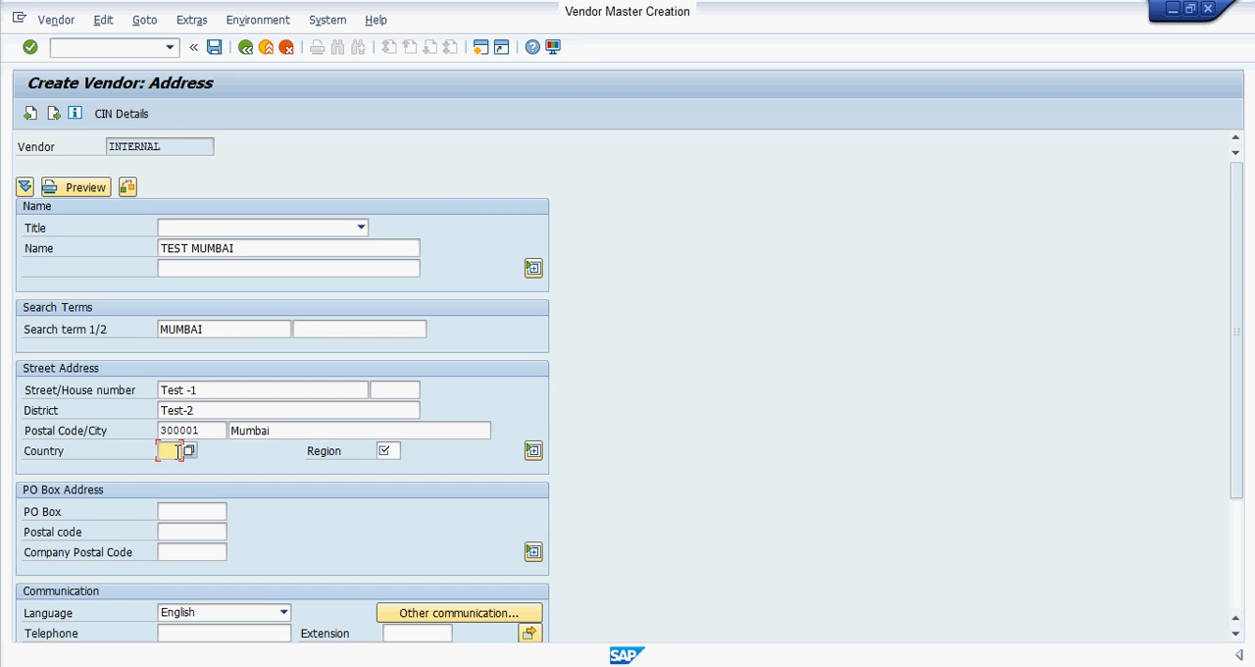
text(IN)
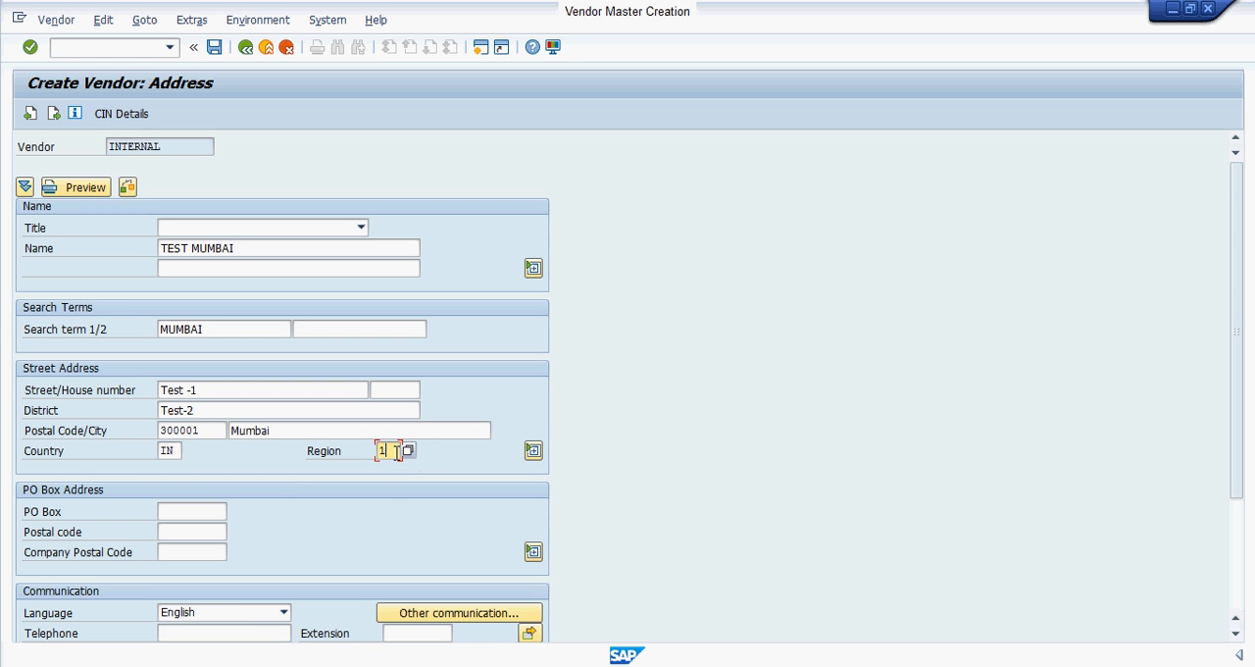
click(406, 451)
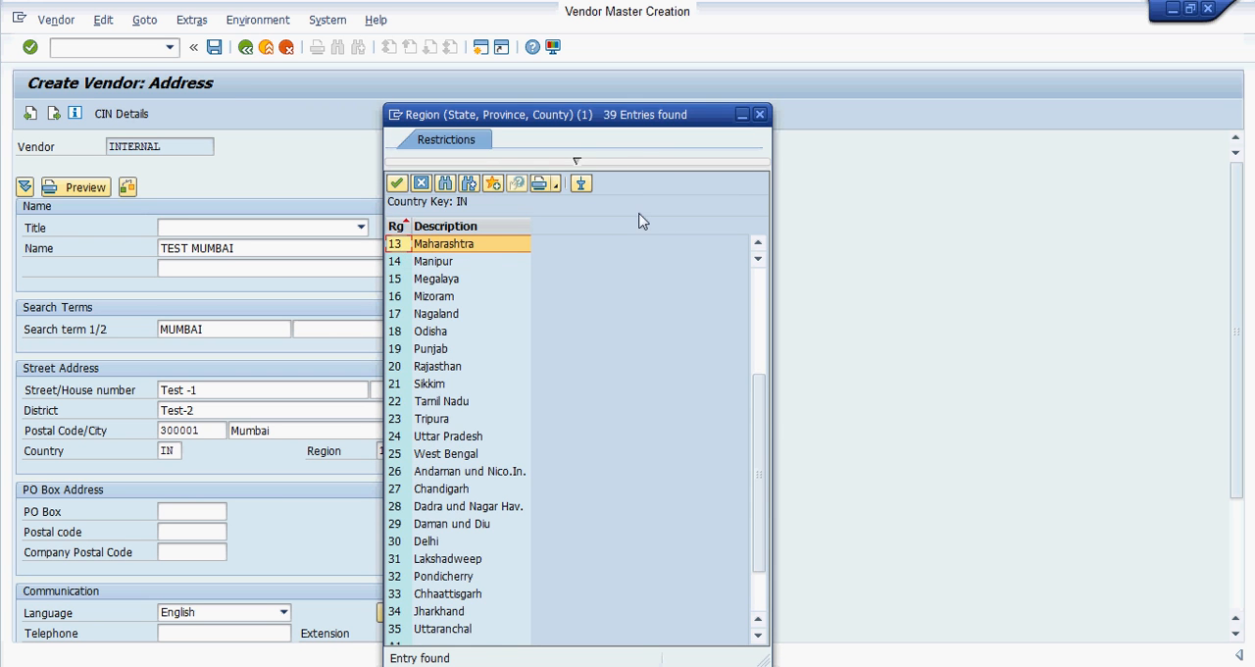
double_click(443, 243)
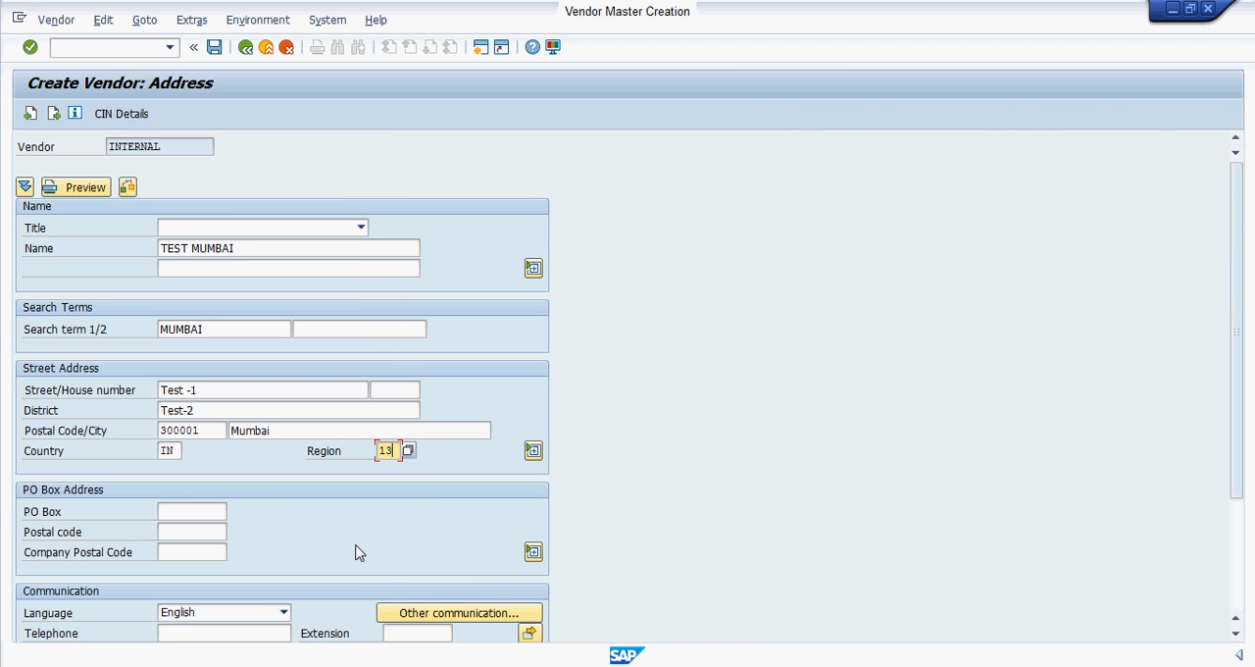
scroll(down, 3)
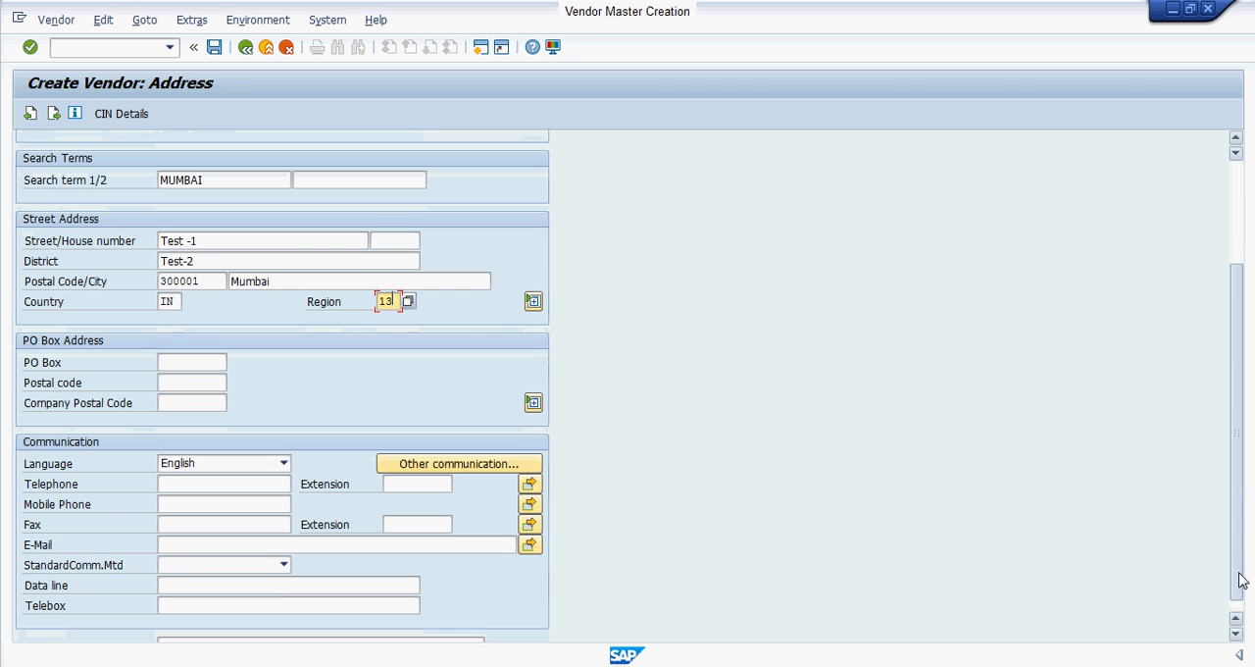
scroll(down, 3)
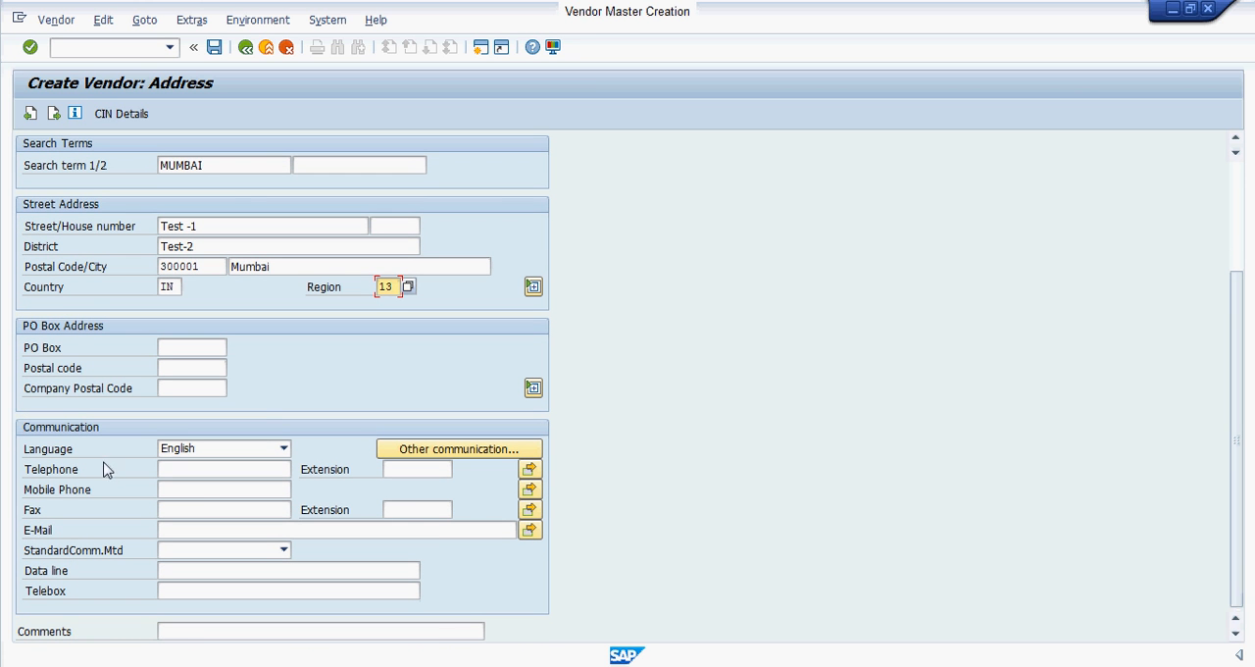
click(224, 488)
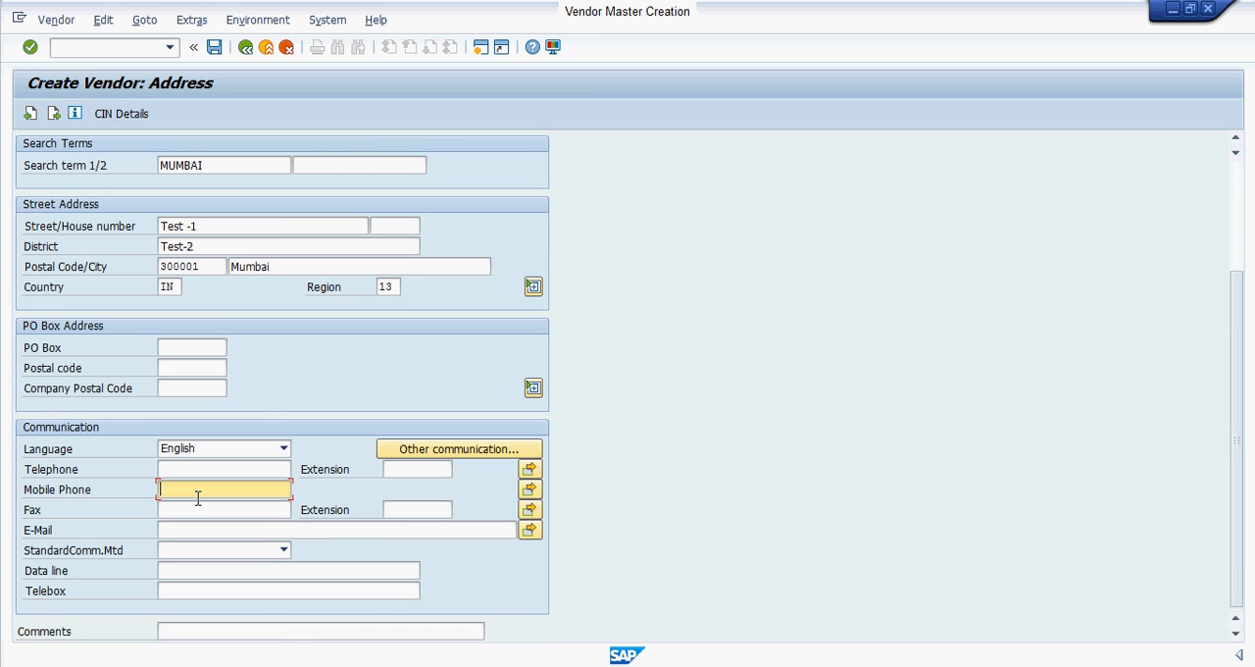
text(99)
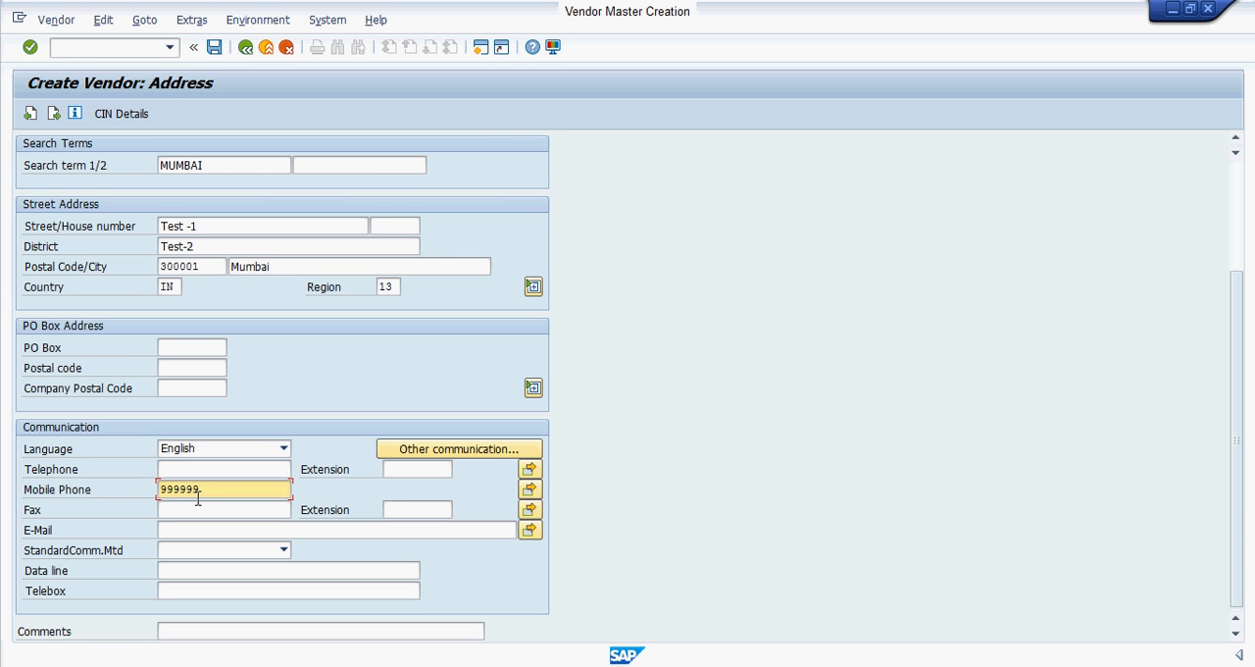
text(9999999999)
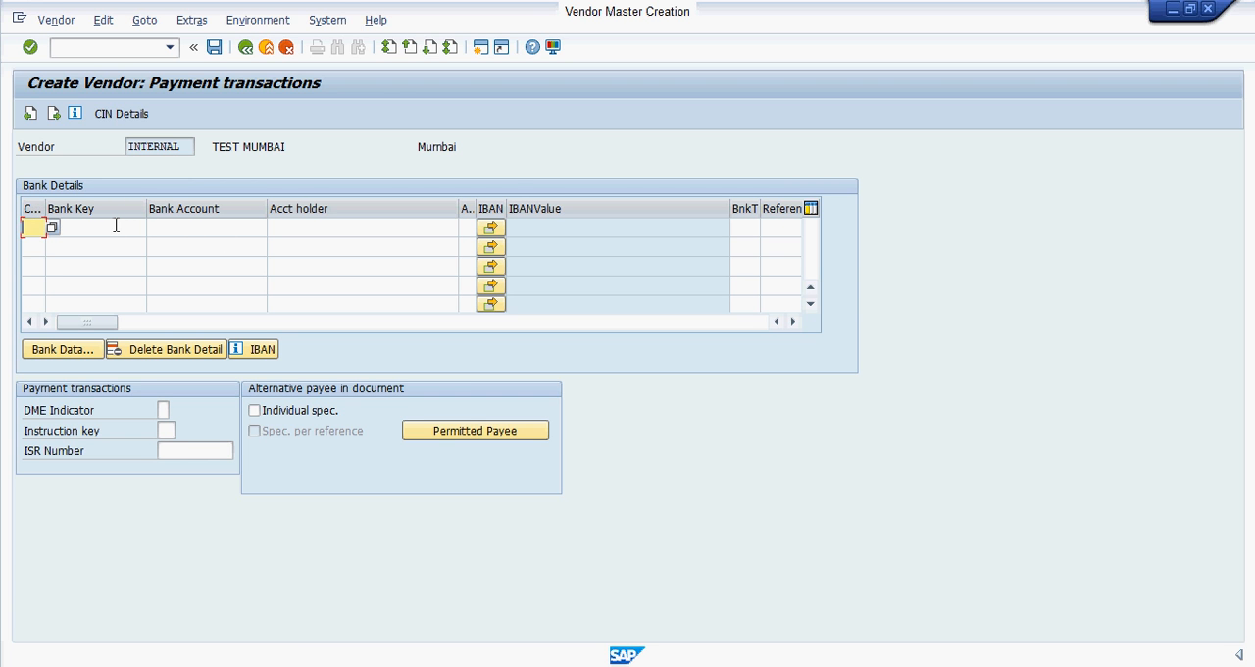
mouse_move(251, 227)
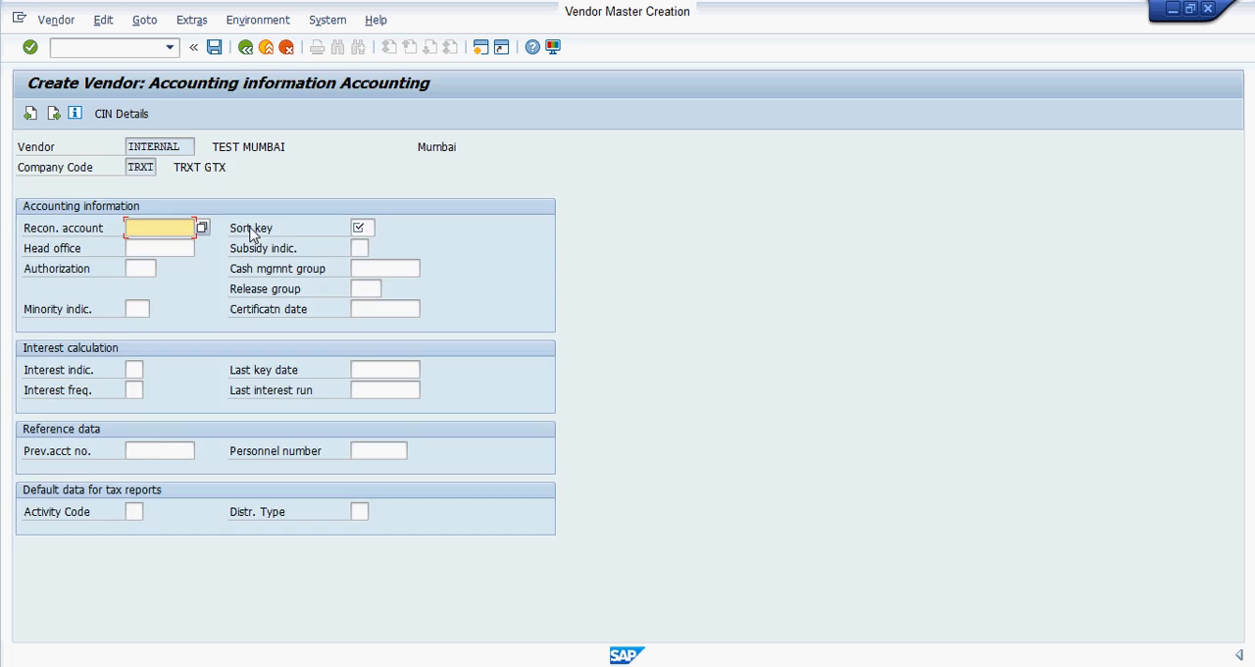
mouse_move(216, 231)
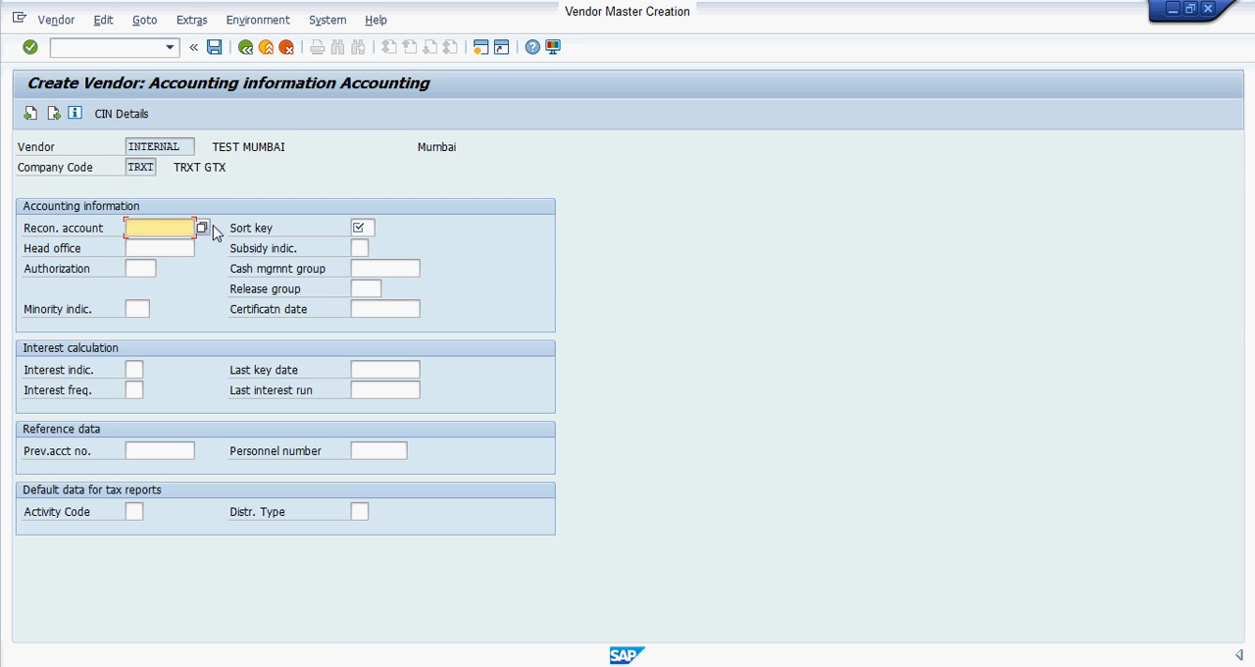
Choose reconciliation account 10050001 Sundry Creditors Domestic and sort key 001 Posting date.
click(202, 228)
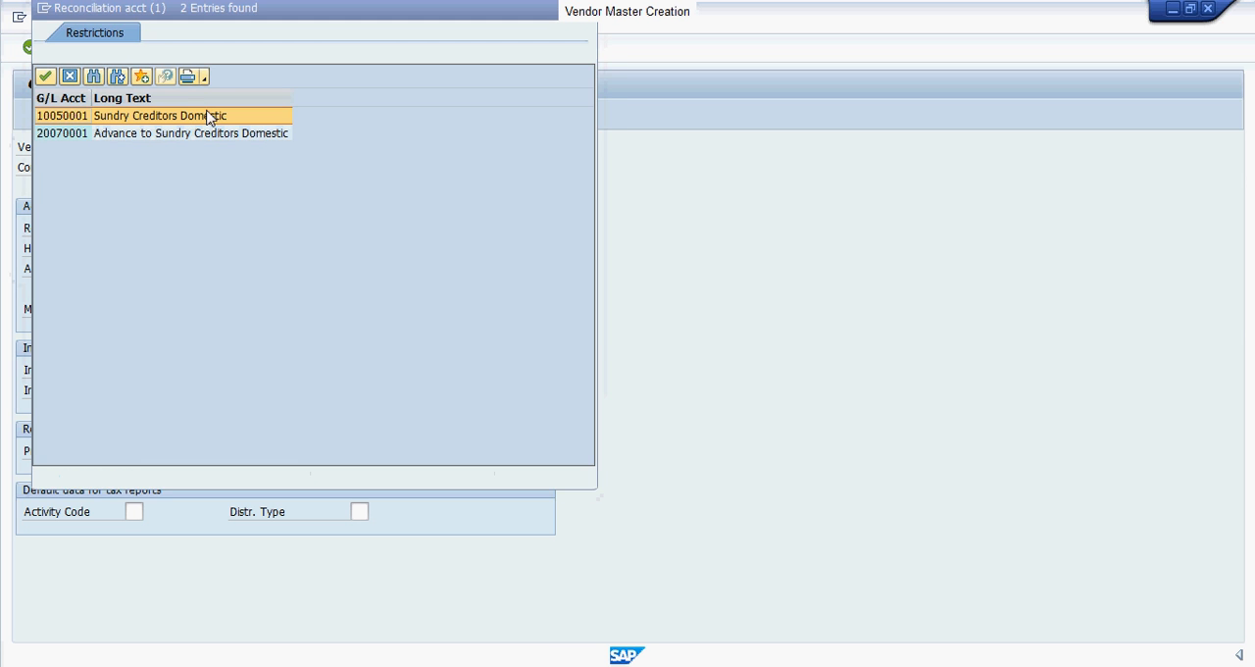
double_click(161, 122)
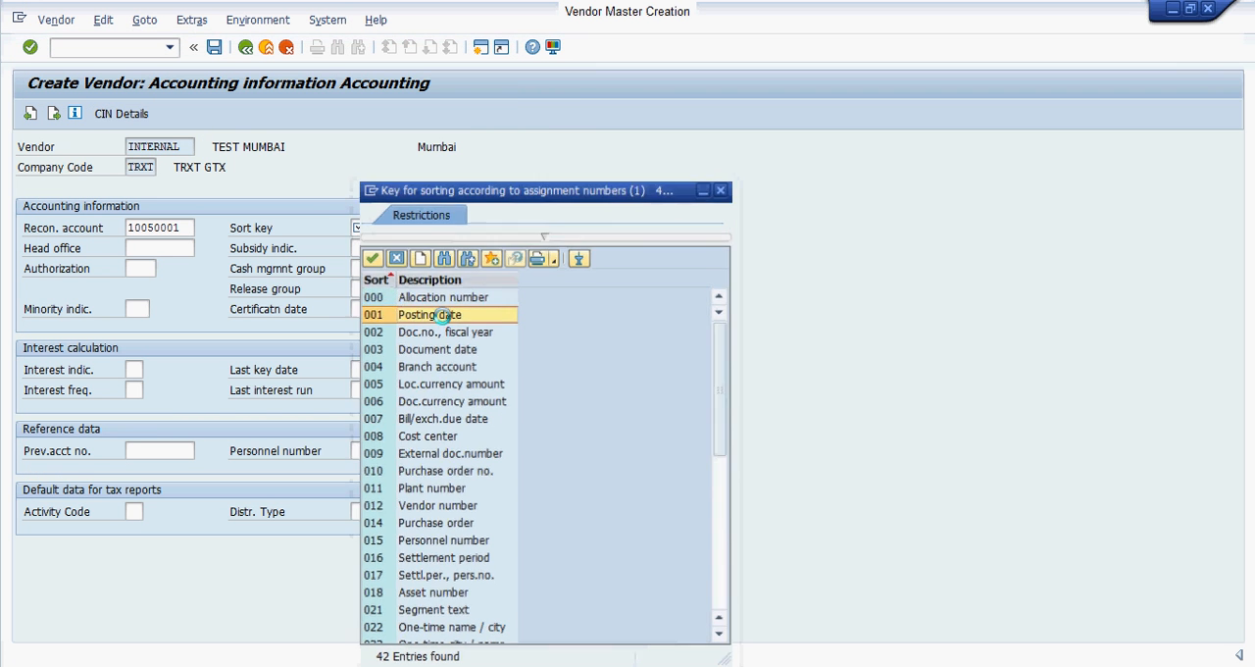
double_click(437, 314)
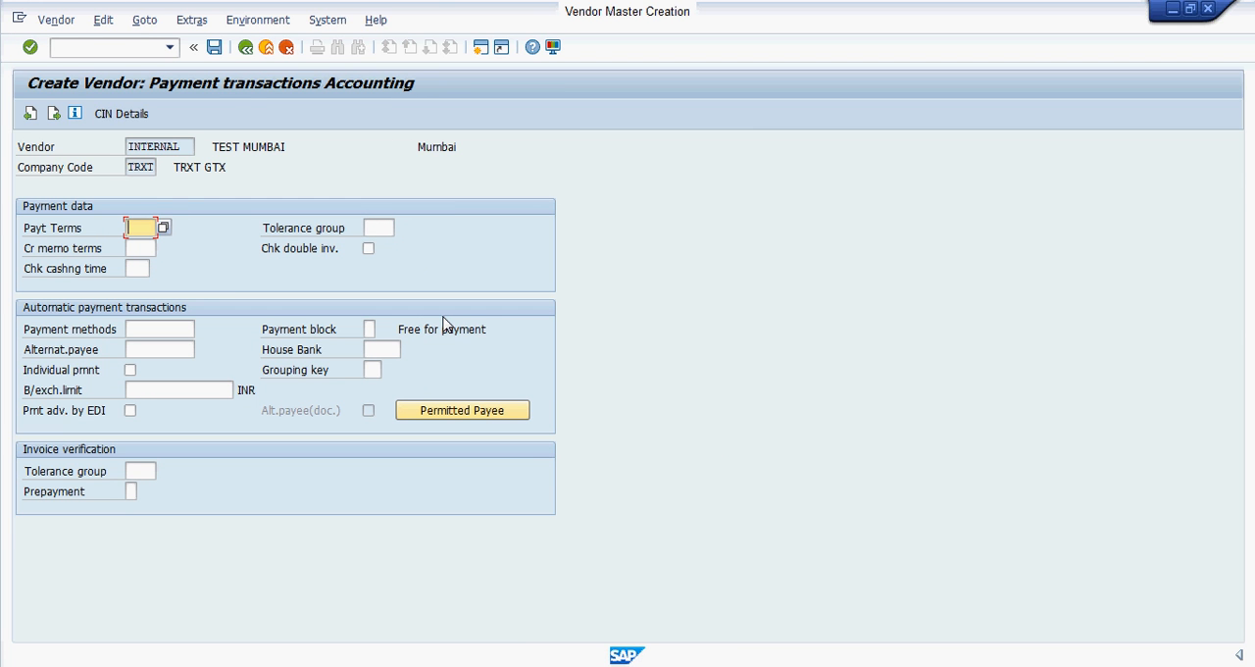
Enter payment terms 0001, double-invoice check and payment method C.
text(00)
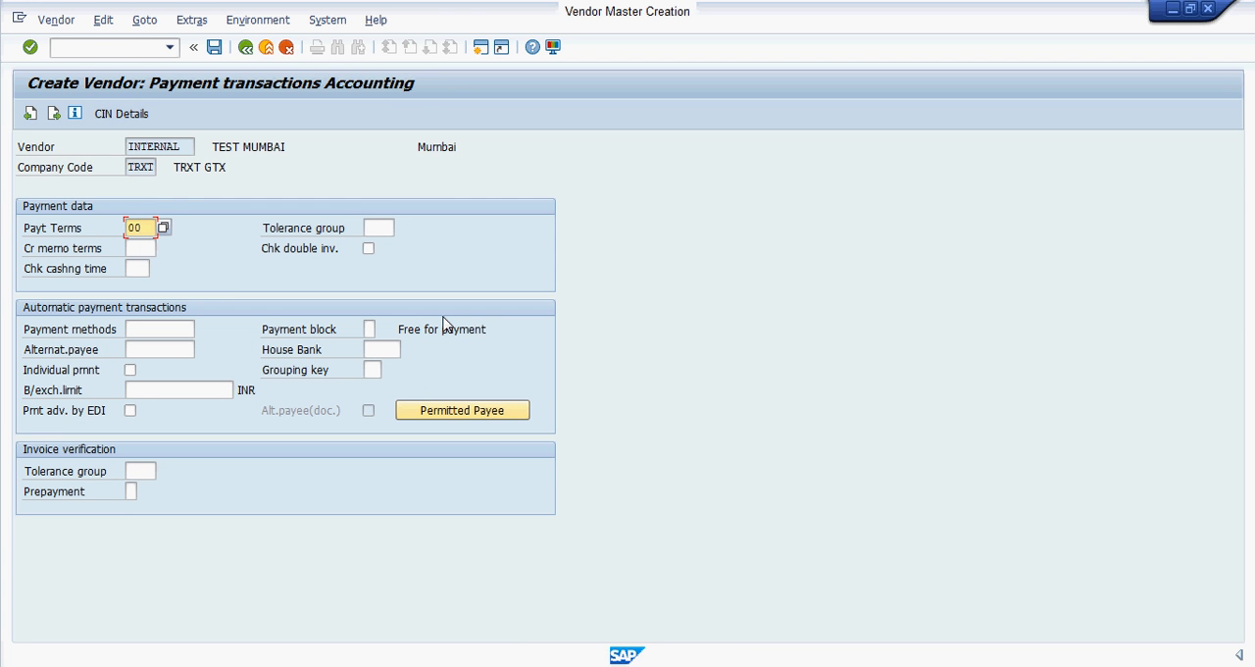
text(0001)
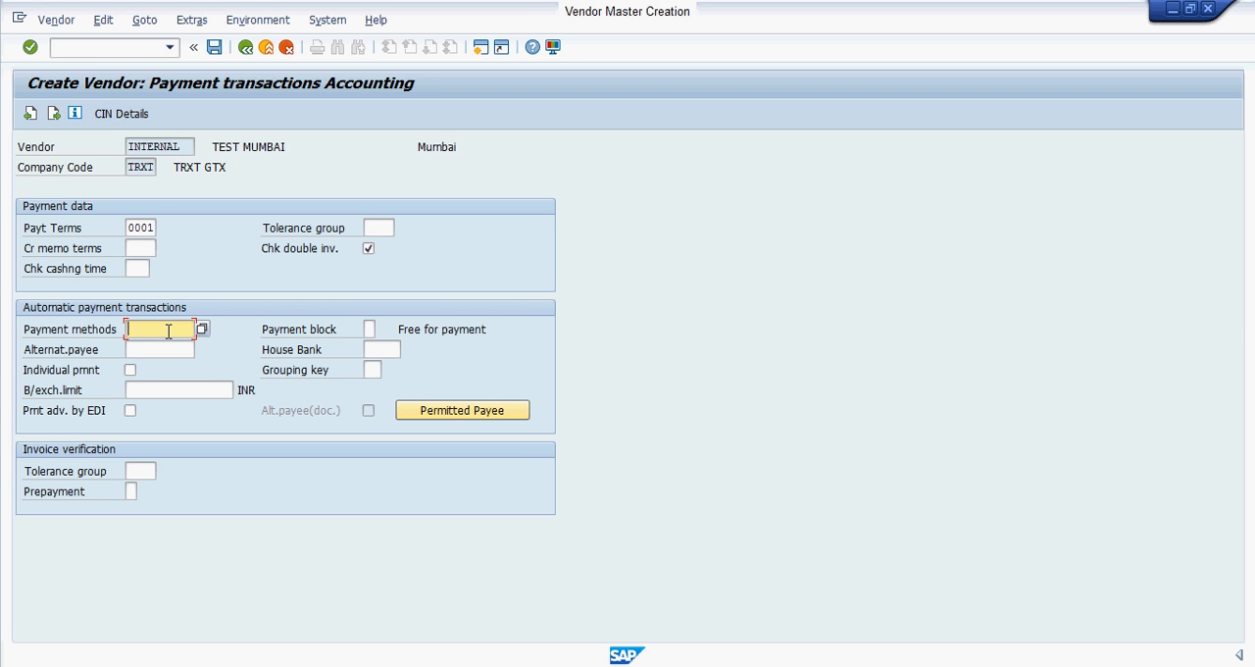
text(C)
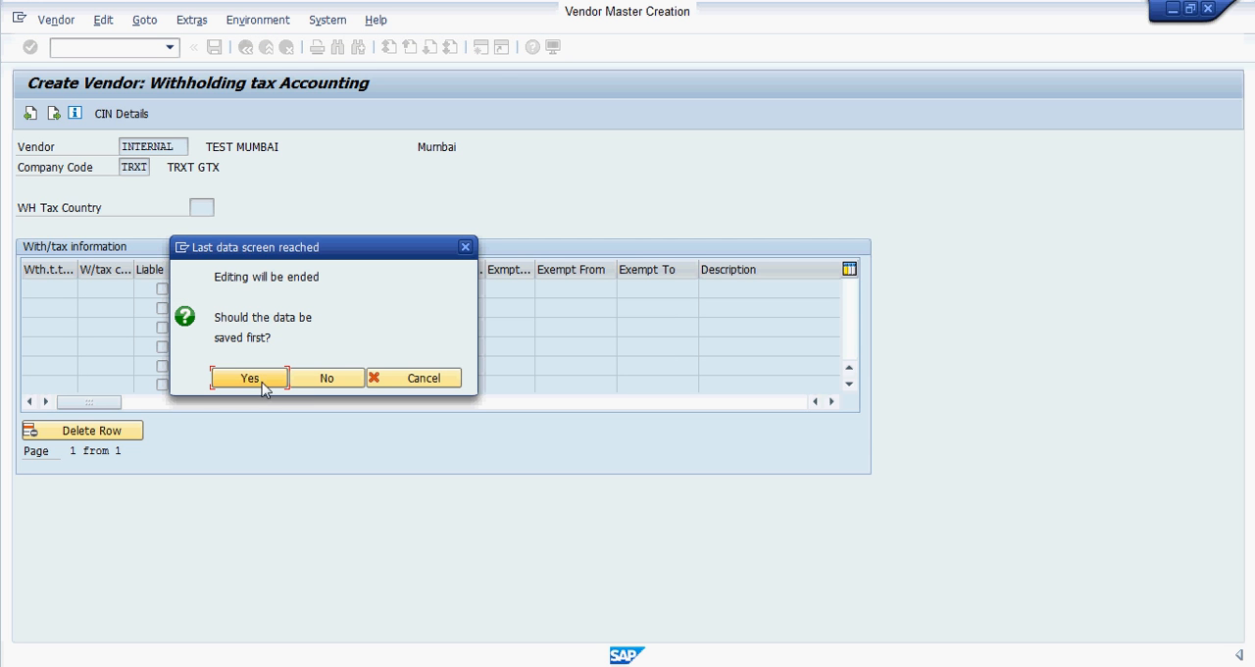
click(247, 377)
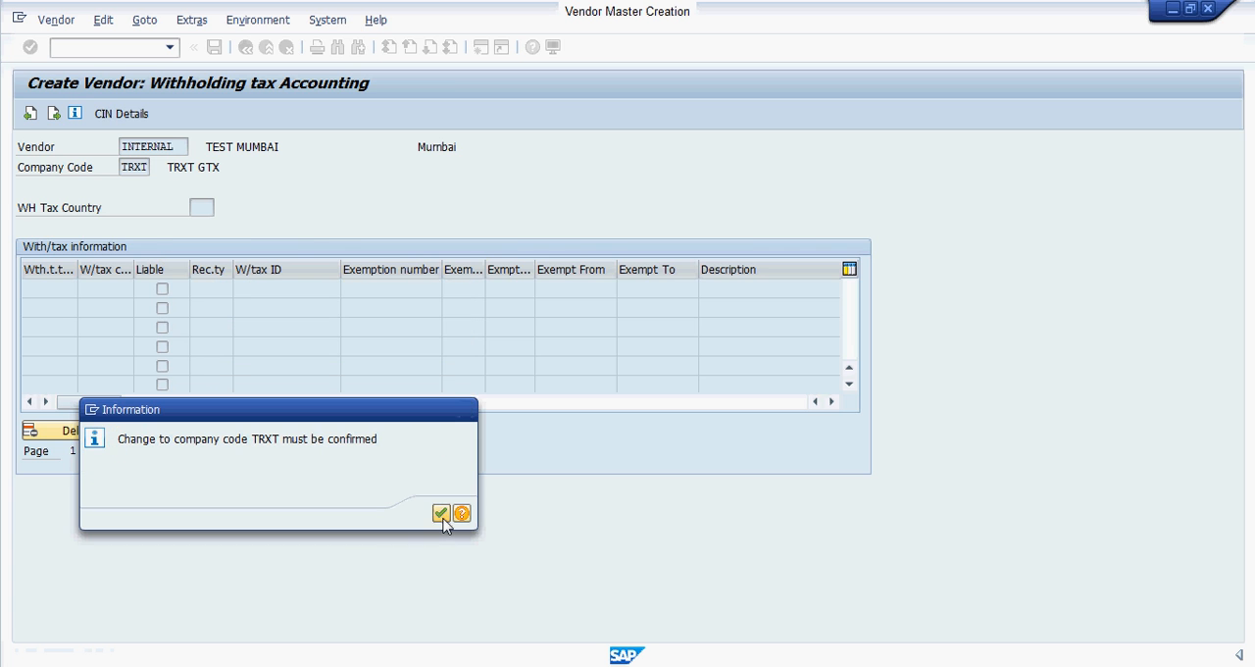
click(442, 510)
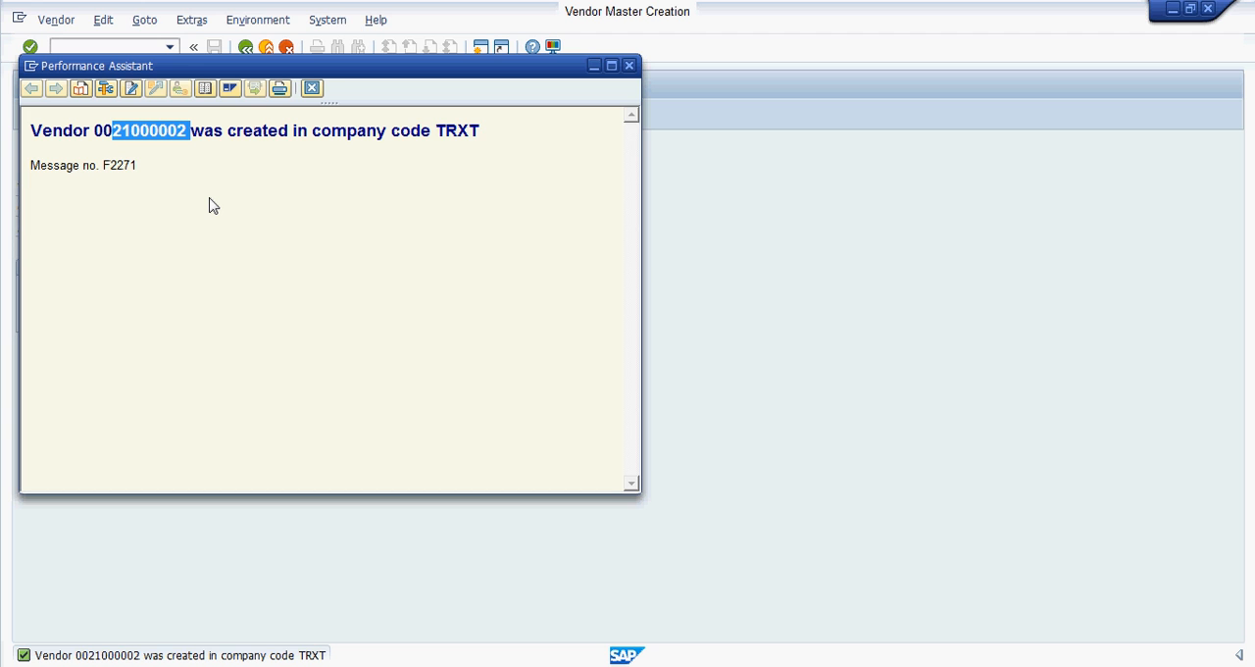
mouse_move(612, 410)
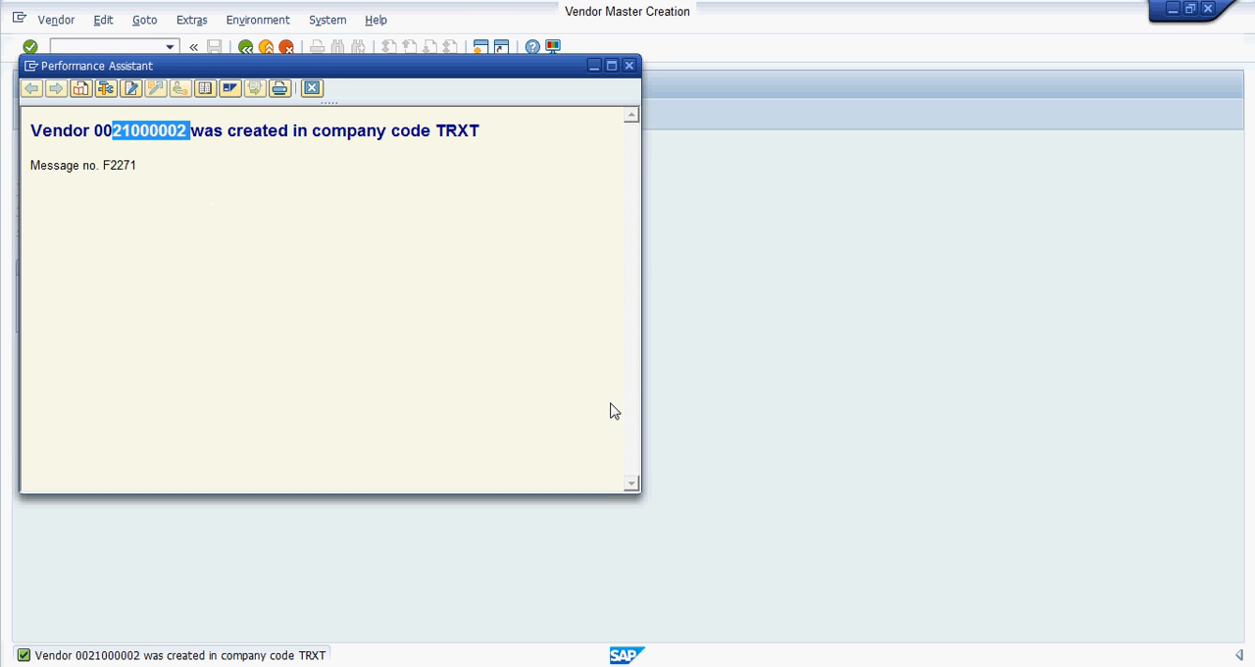
mouse_move(1110, 628)
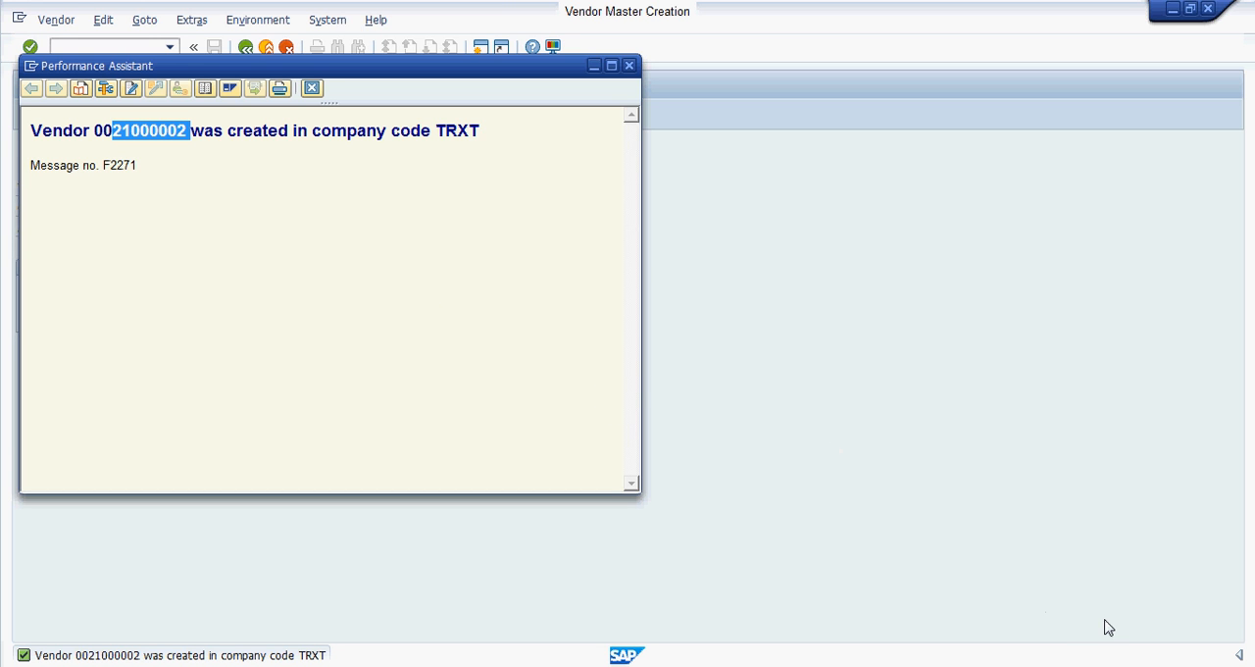